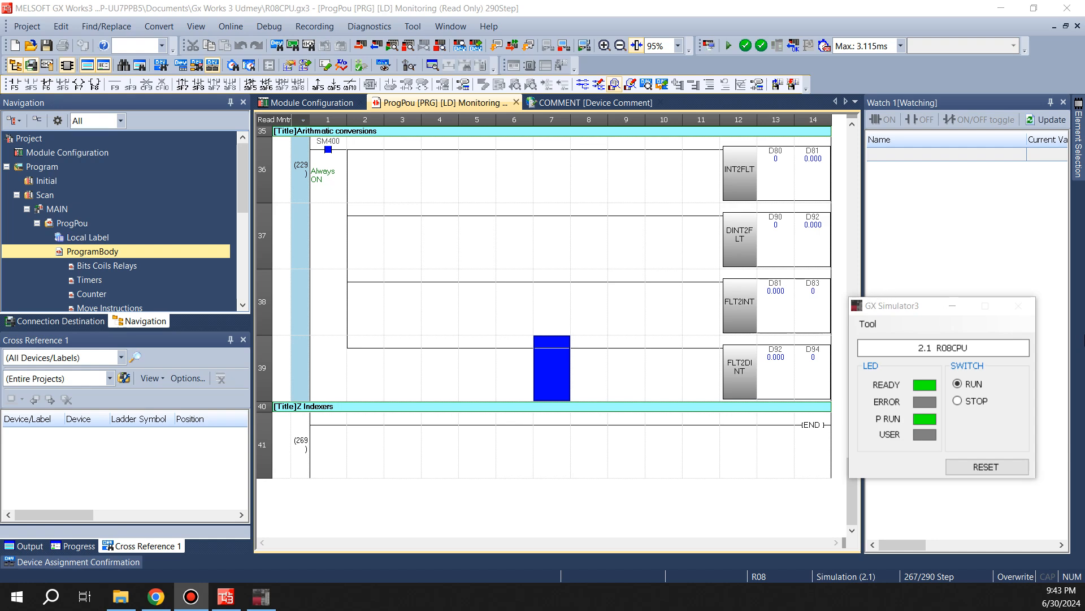
pyautogui.moveTo(731, 508)
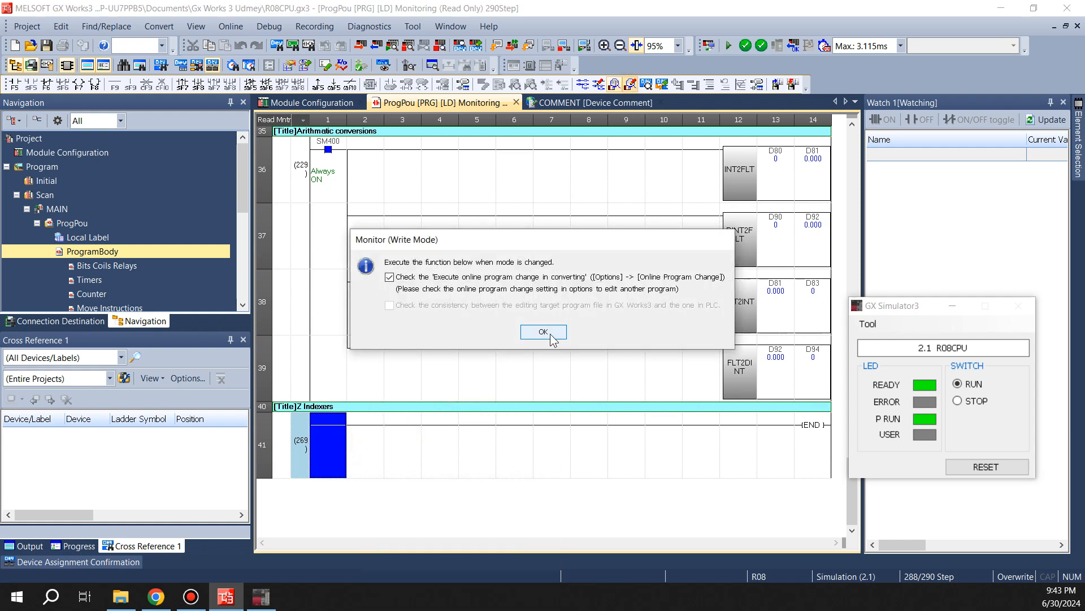
# Step: Enter write mode and add an SM400 contact driving MOV D100 Z0, skipping the device comment
pyautogui.click(543, 331)
pyautogui.write('sm400')
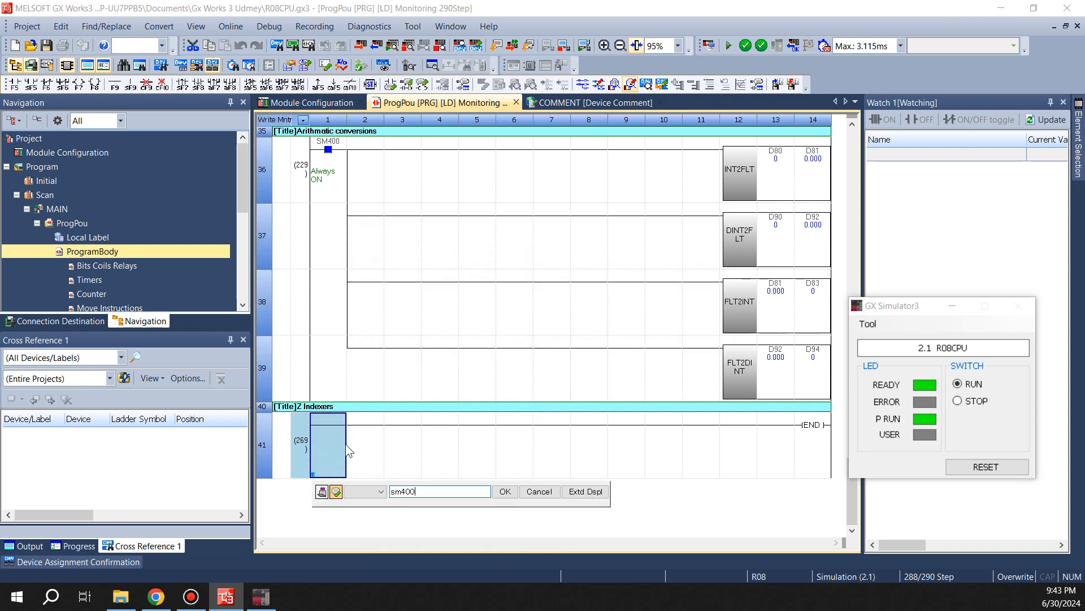
pyautogui.click(504, 491)
pyautogui.write('mov D100 Z0')
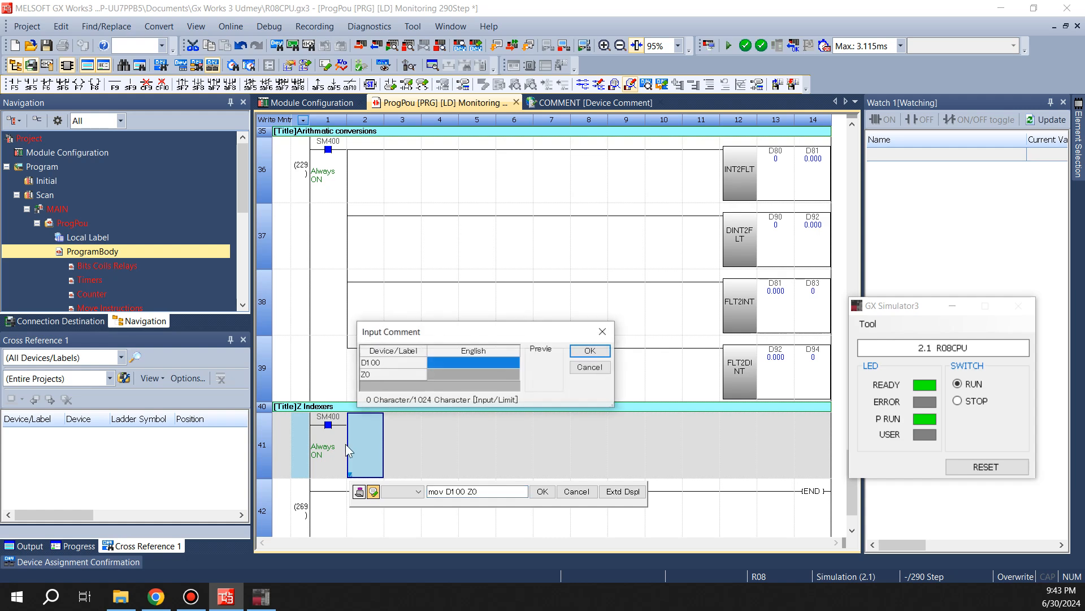
pyautogui.click(588, 366)
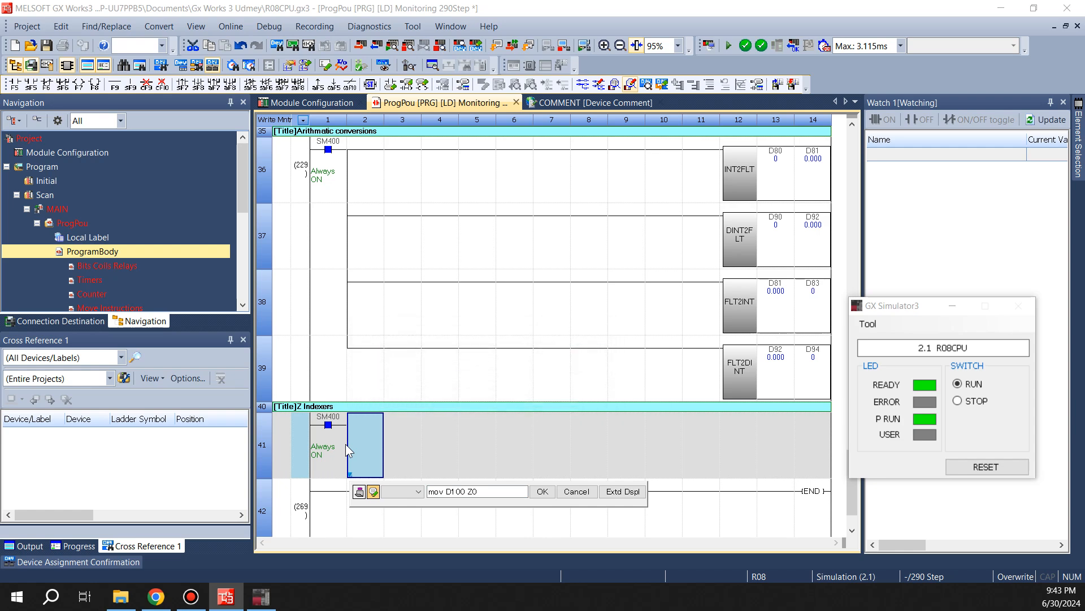
pyautogui.click(541, 491)
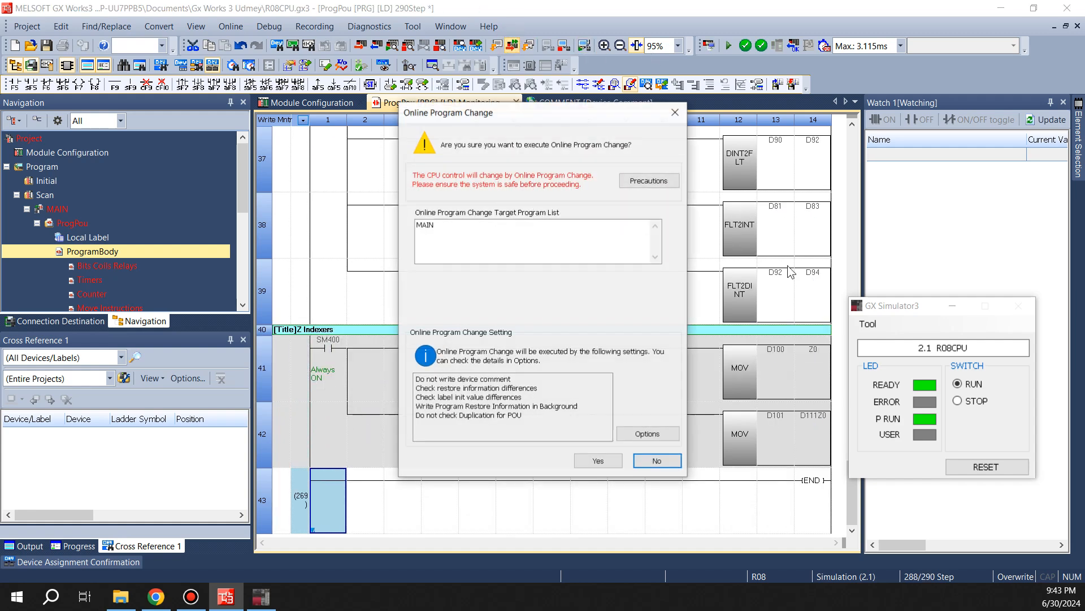
# Step: Execute the online program change so the MOV rungs monitor live, then focus the simulator
pyautogui.click(597, 460)
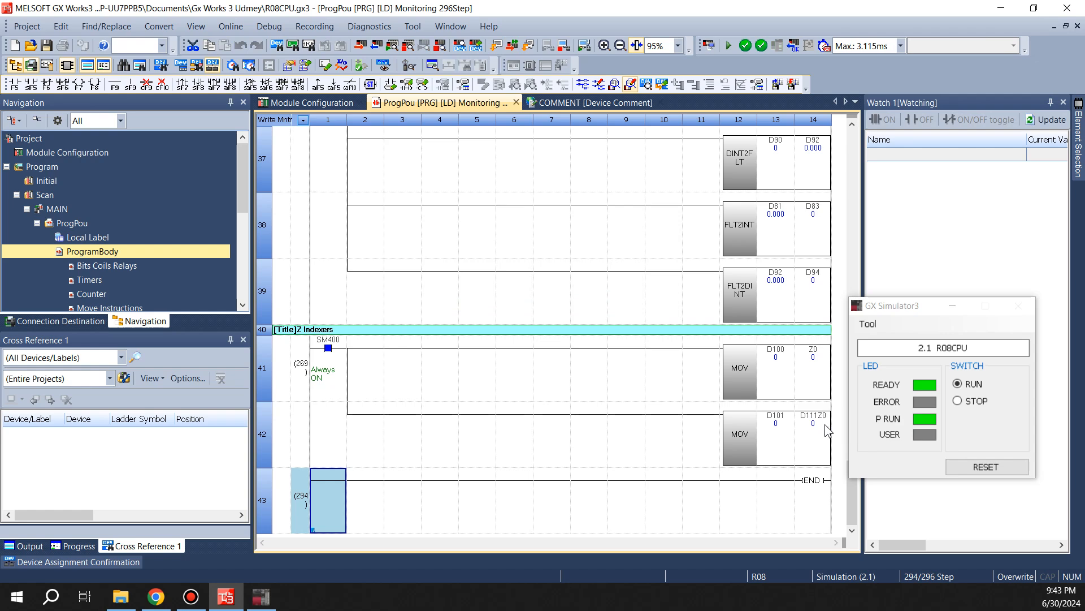
pyautogui.moveTo(795, 446)
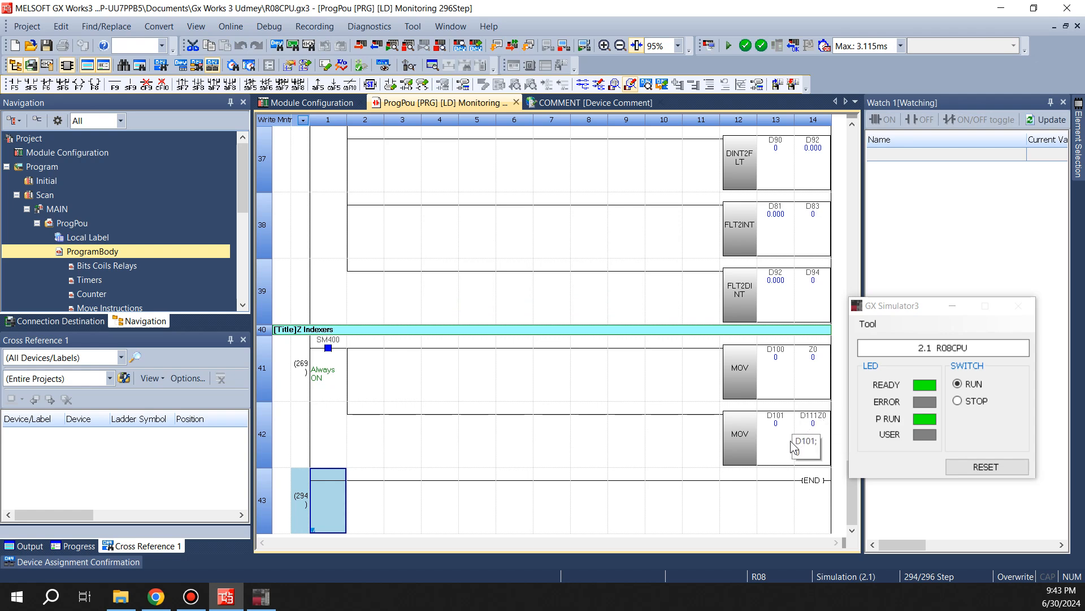
pyautogui.moveTo(829, 371)
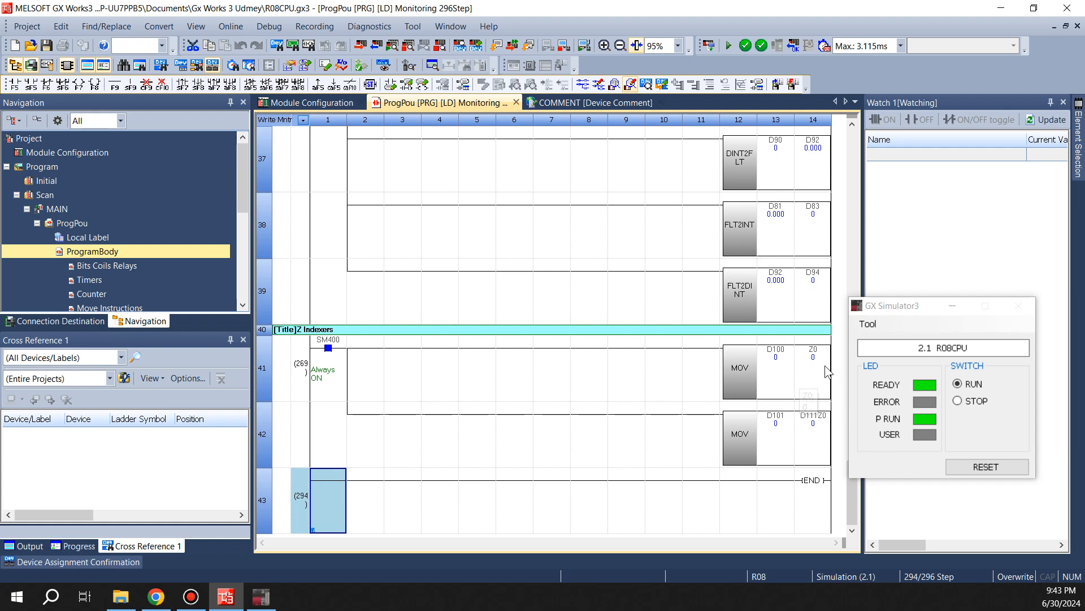
pyautogui.moveTo(815, 421)
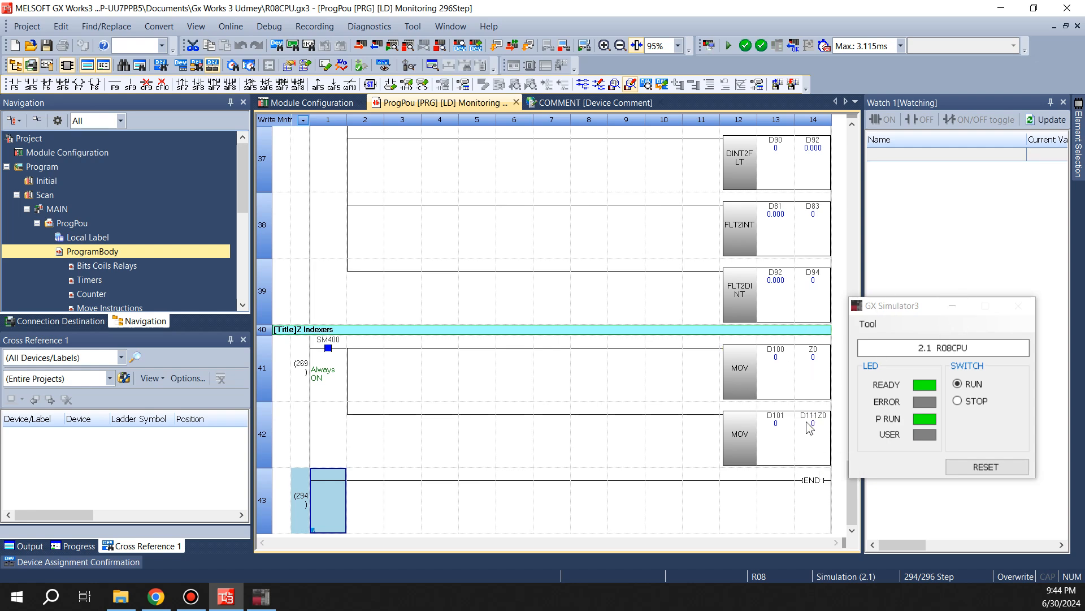
pyautogui.click(552, 433)
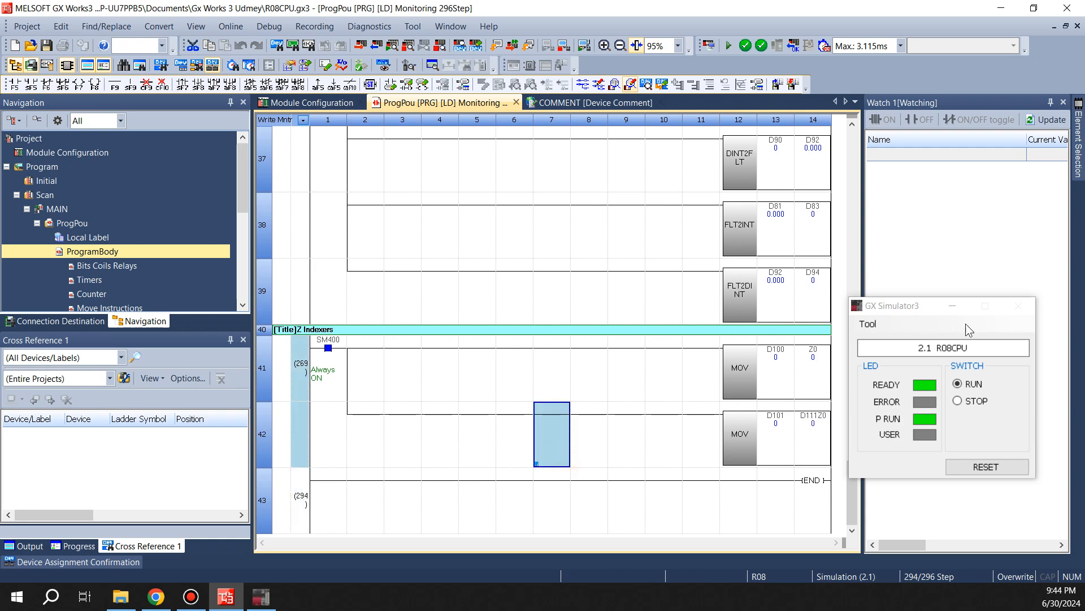
pyautogui.click(953, 307)
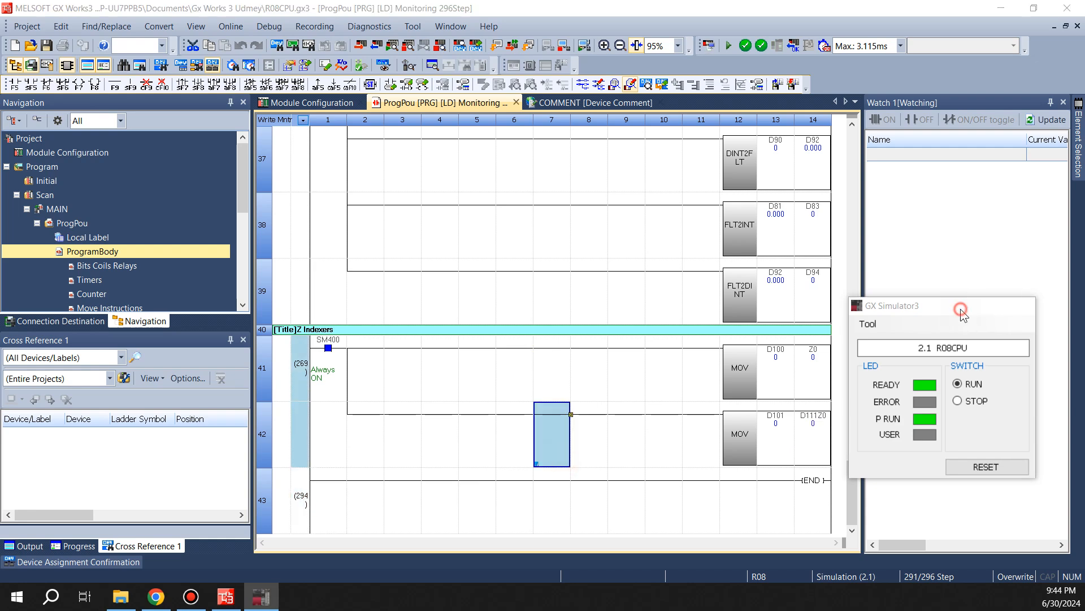
pyautogui.click(961, 309)
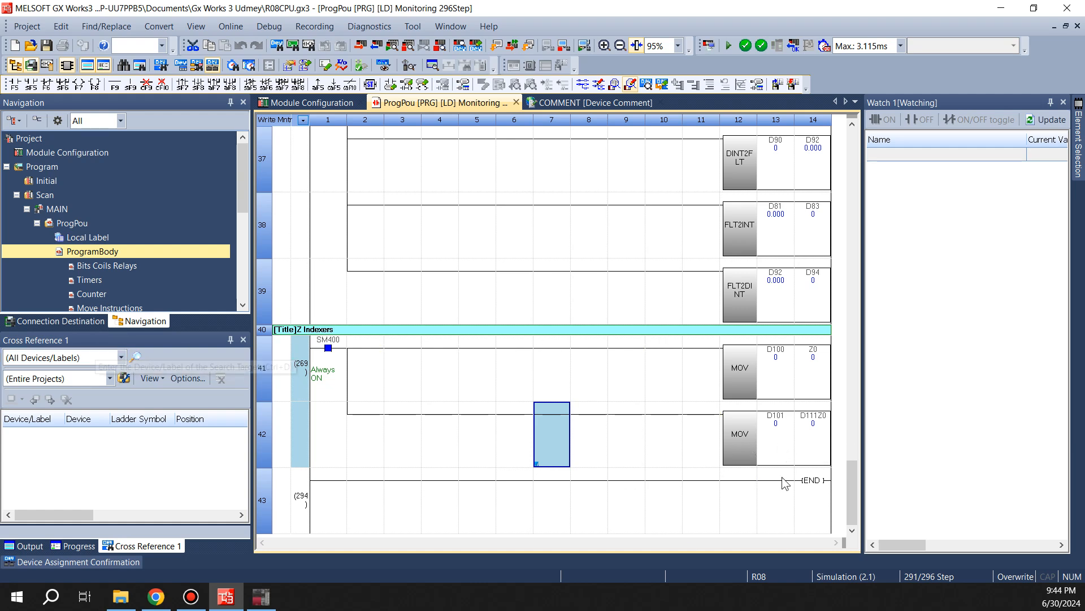
pyautogui.moveTo(602, 451)
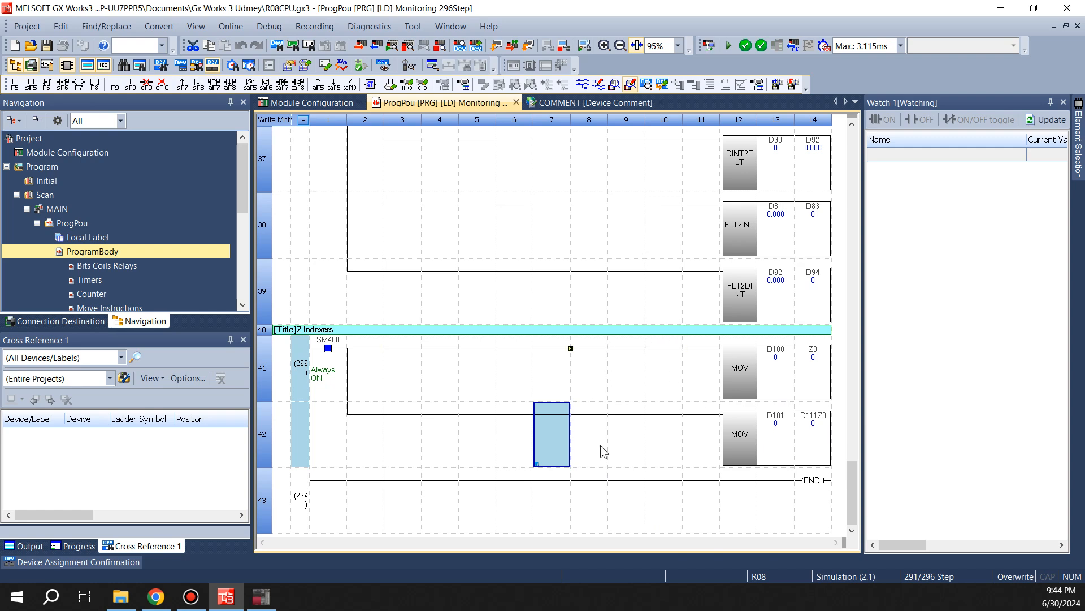
pyautogui.moveTo(526, 385)
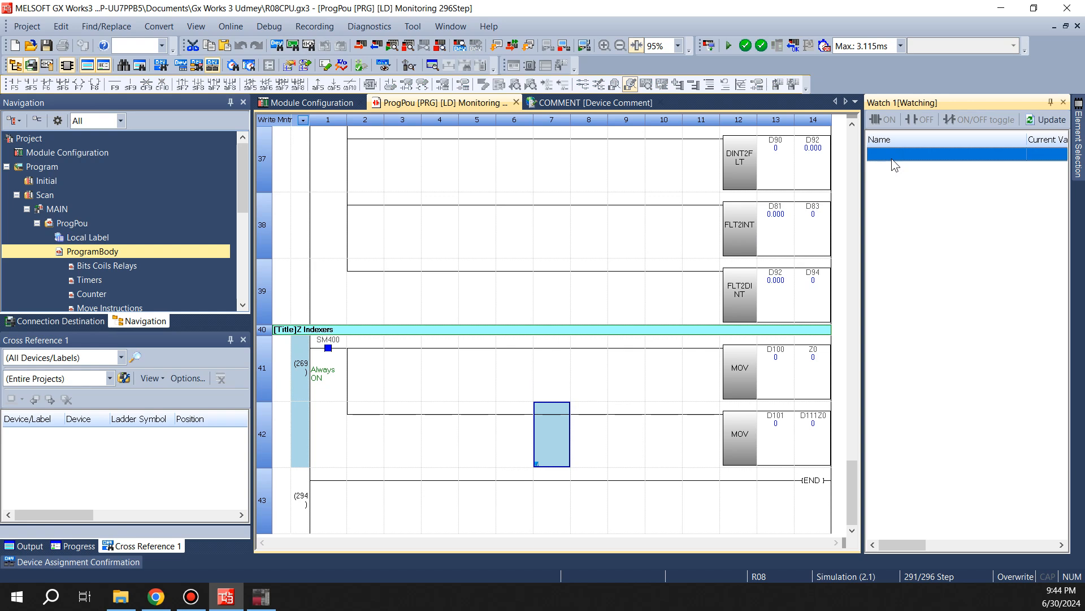
# Step: Register D100, D101, D111, D115 and D120 in Watch 1 and set D101's current value to 5
pyautogui.write('D100')
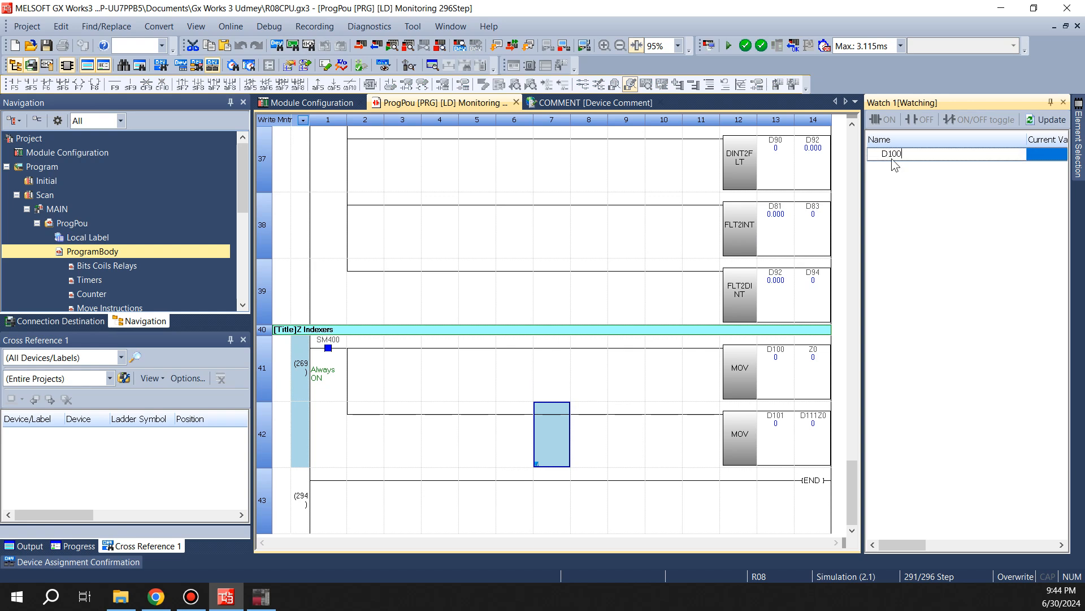
pyautogui.press('Return')
pyautogui.write('5')
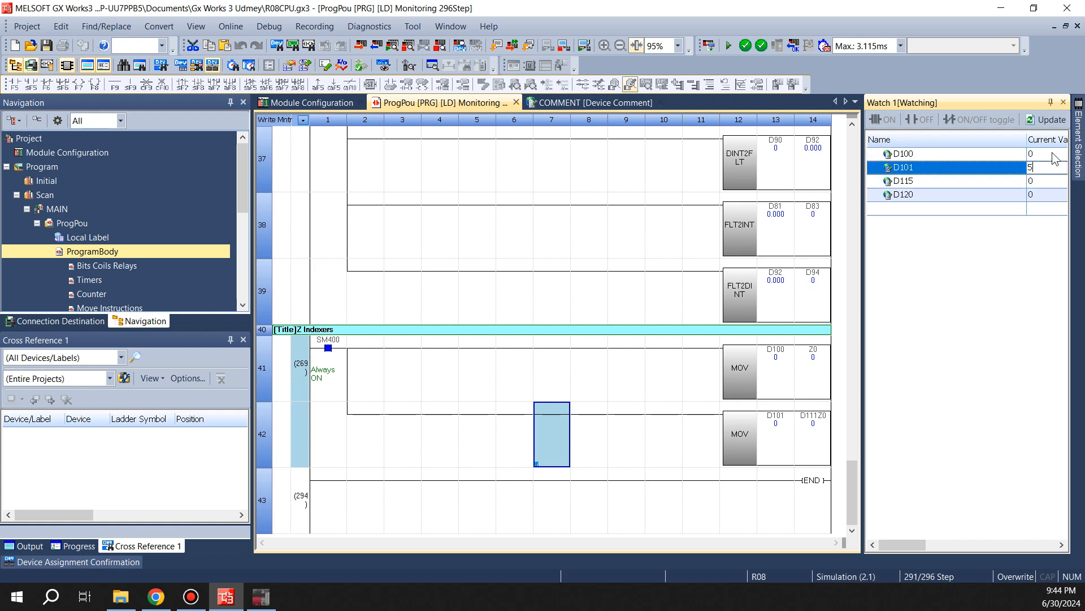
pyautogui.click(935, 180)
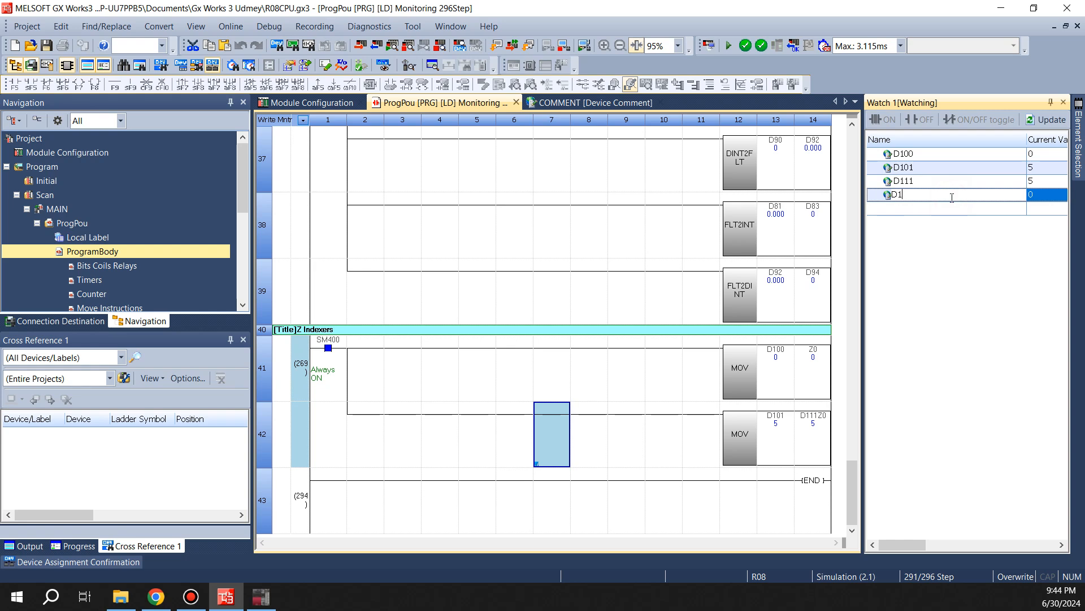
pyautogui.press('Return')
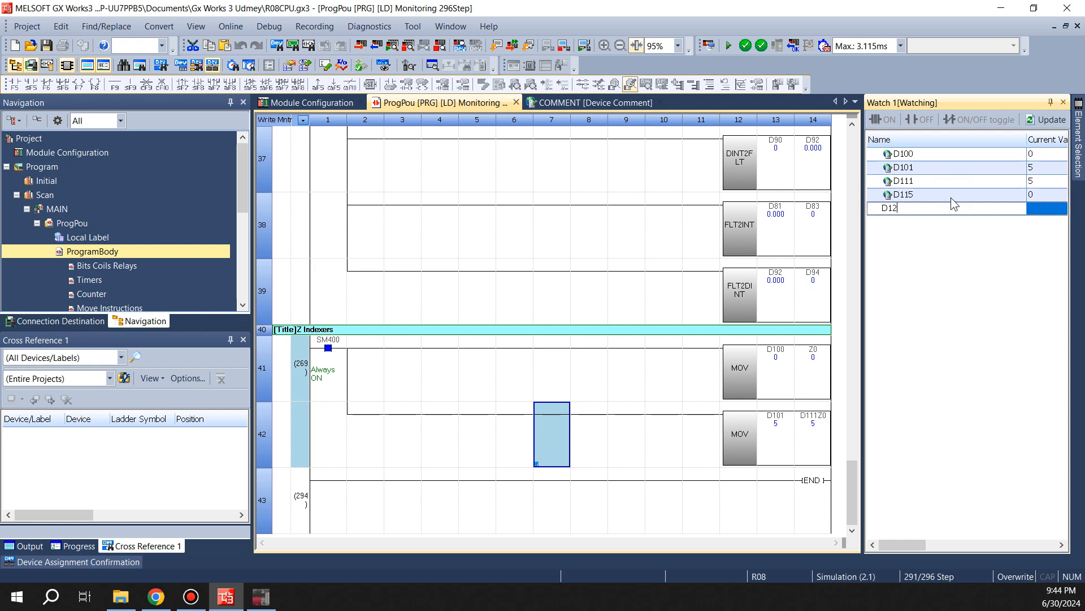
pyautogui.click(947, 208)
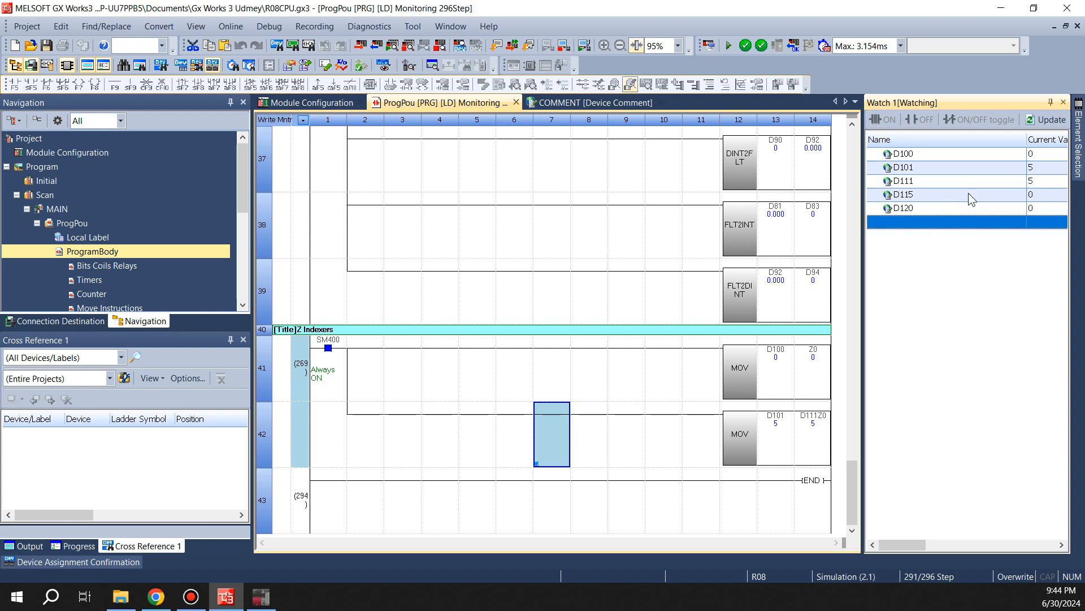
pyautogui.moveTo(938, 162)
pyautogui.write('Z0')
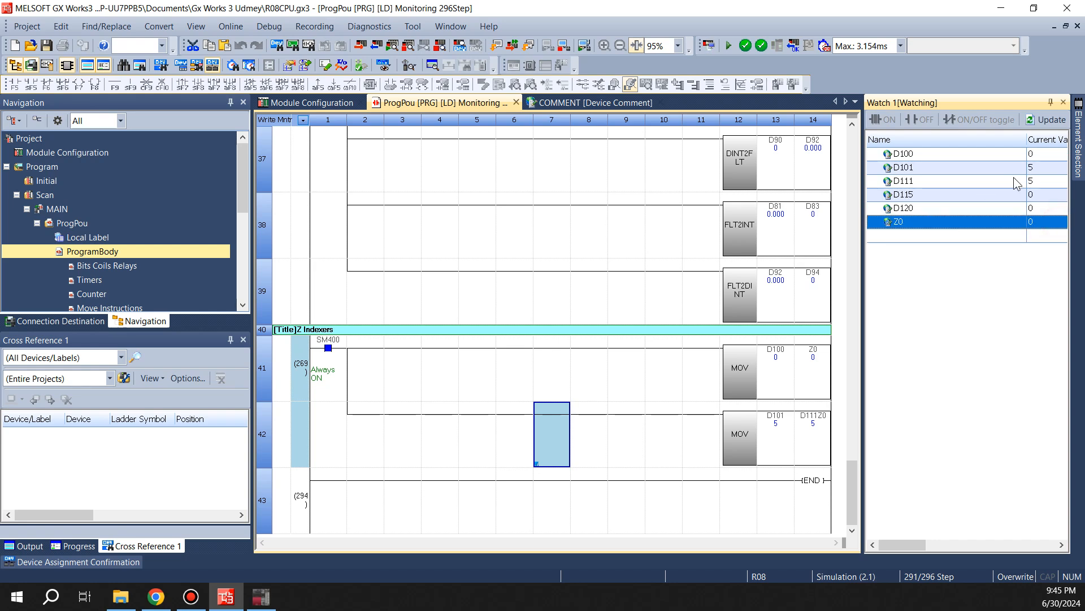
# Step: Select the D100 and D101 watch entries and start editing D100's current value
pyautogui.click(903, 167)
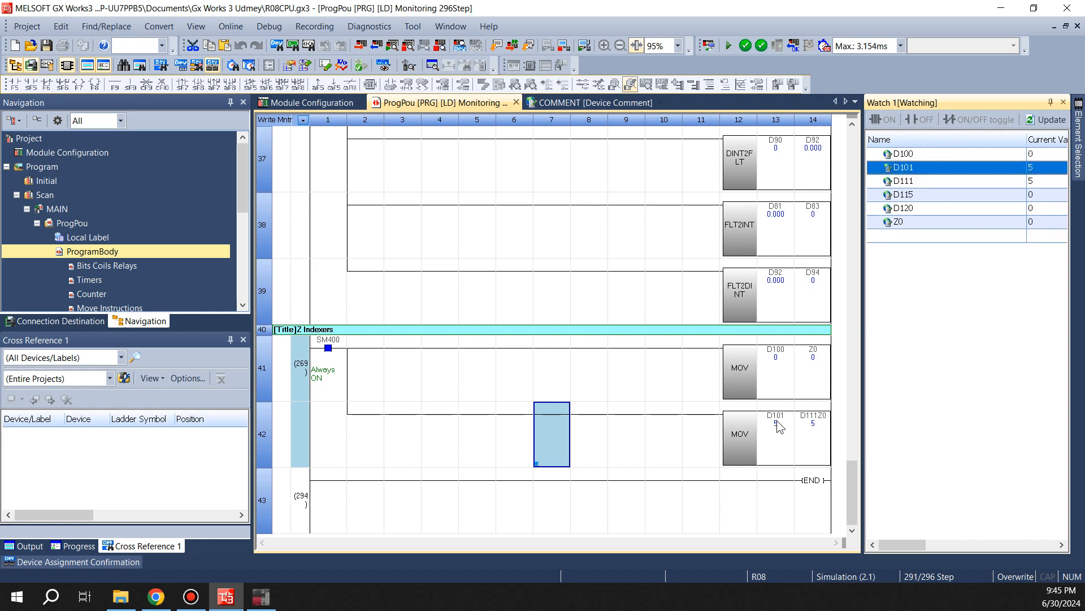
pyautogui.moveTo(813, 447)
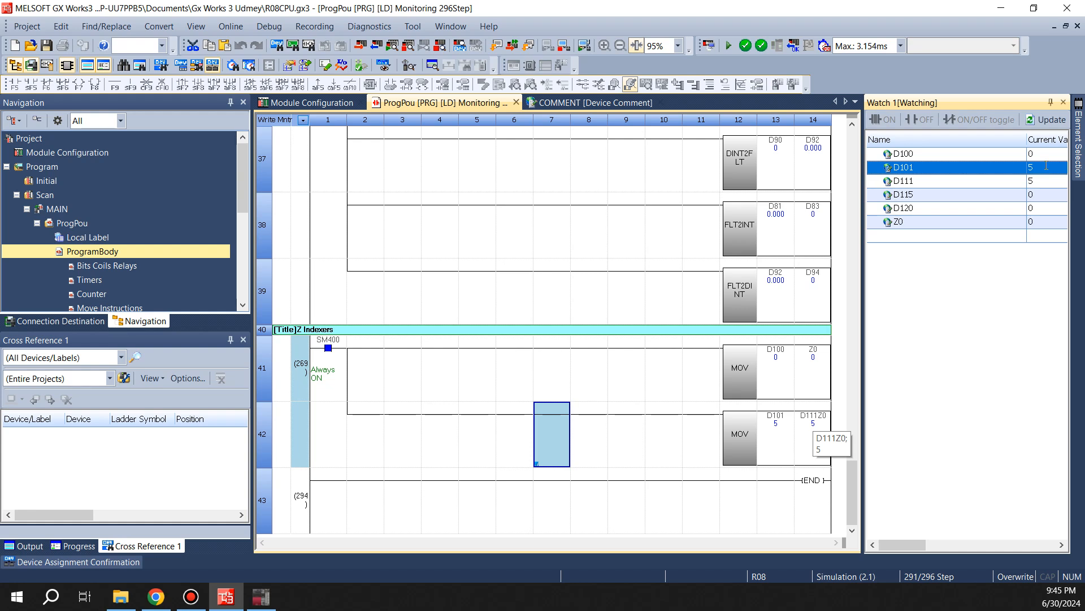
pyautogui.click(903, 181)
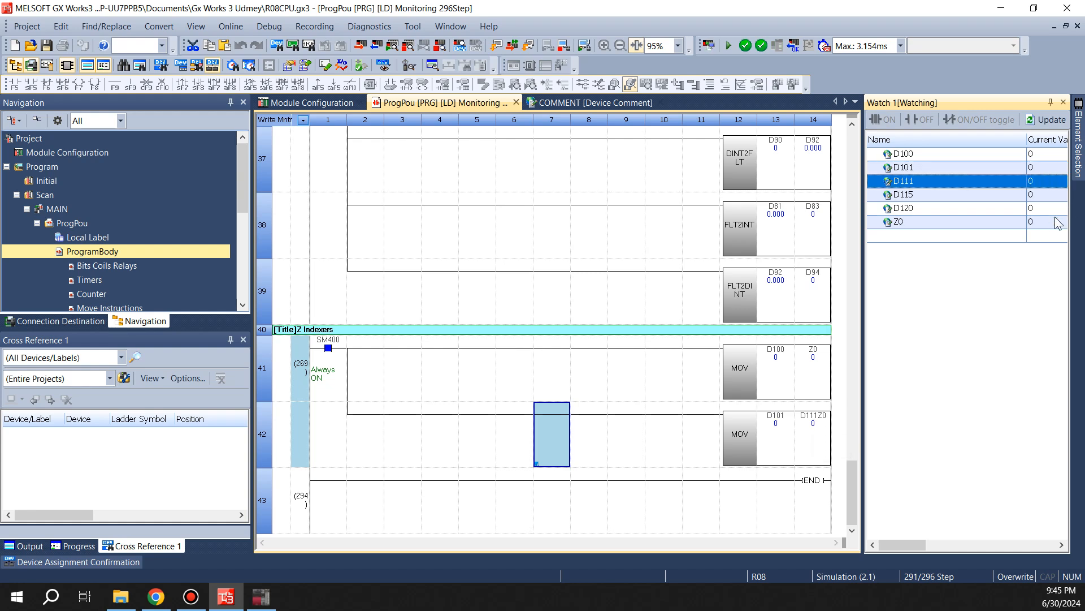
pyautogui.click(902, 153)
pyautogui.write('4')
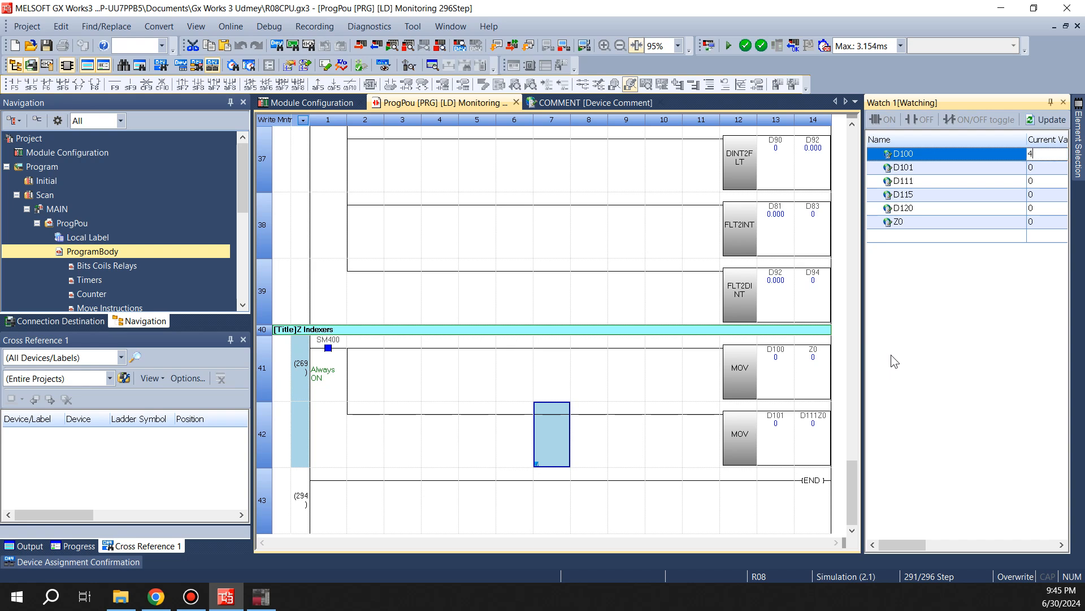
pyautogui.click(935, 168)
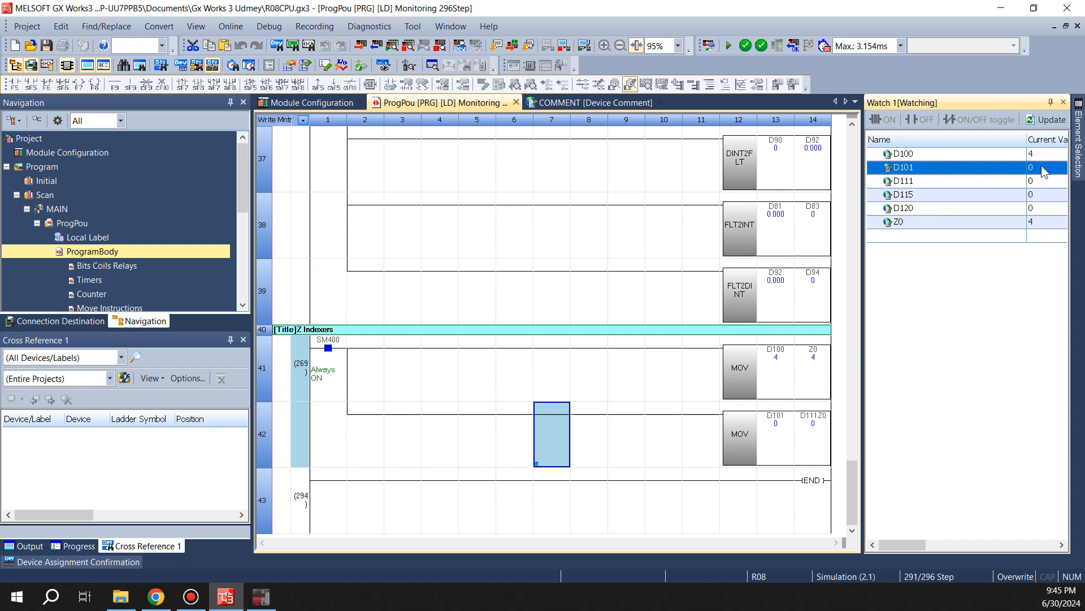
# Step: Edit the current values of D100 and D101 so D100 reads 9 and Z0 follows
pyautogui.click(902, 181)
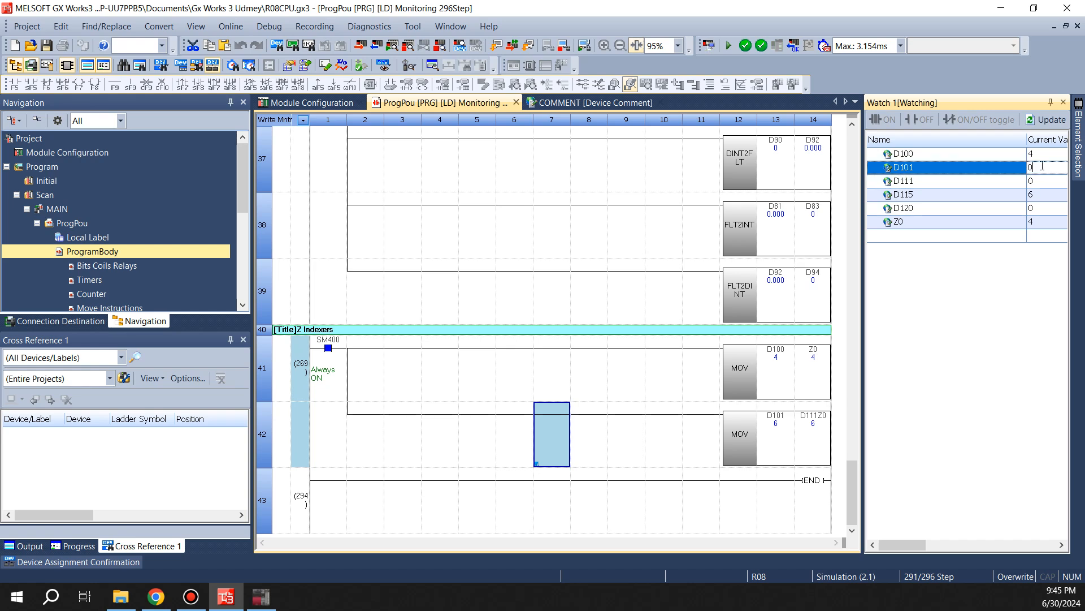
pyautogui.click(901, 152)
pyautogui.write('9')
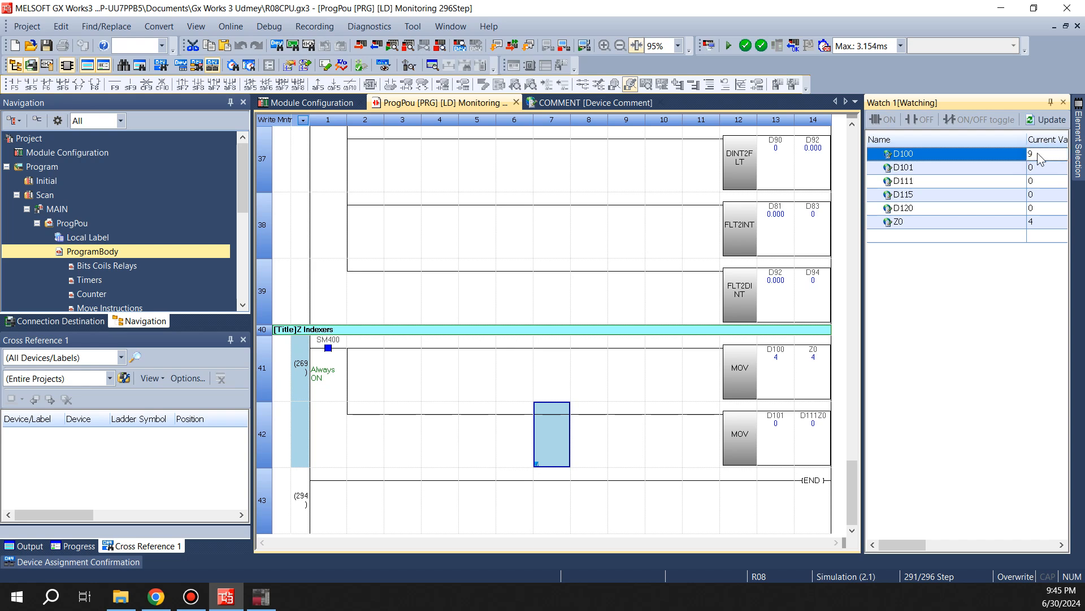
pyautogui.click(902, 167)
pyautogui.write('256')
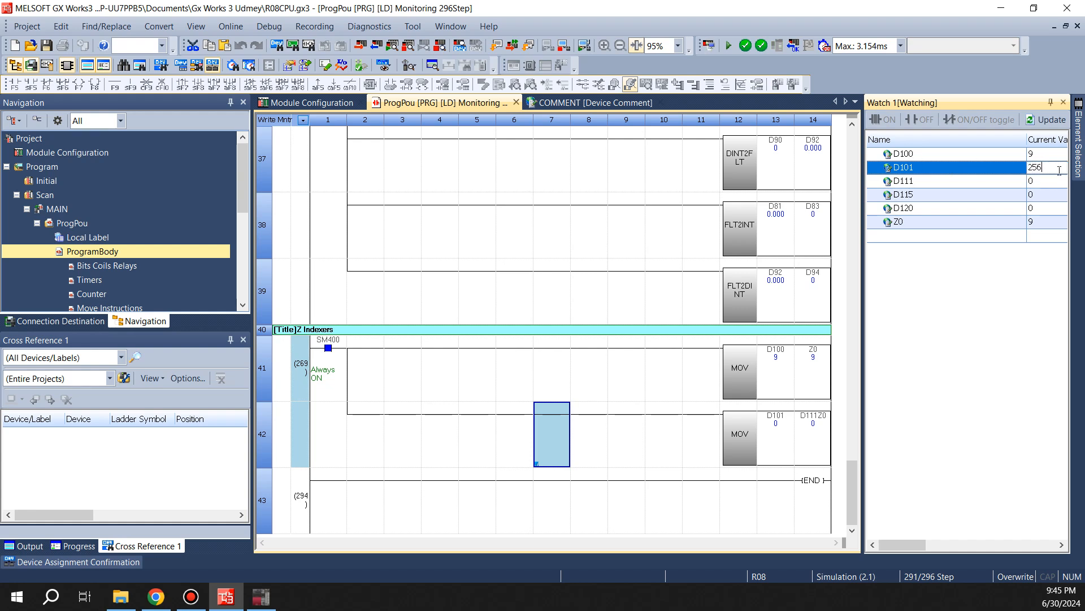
pyautogui.press('Return')
pyautogui.write('M1')
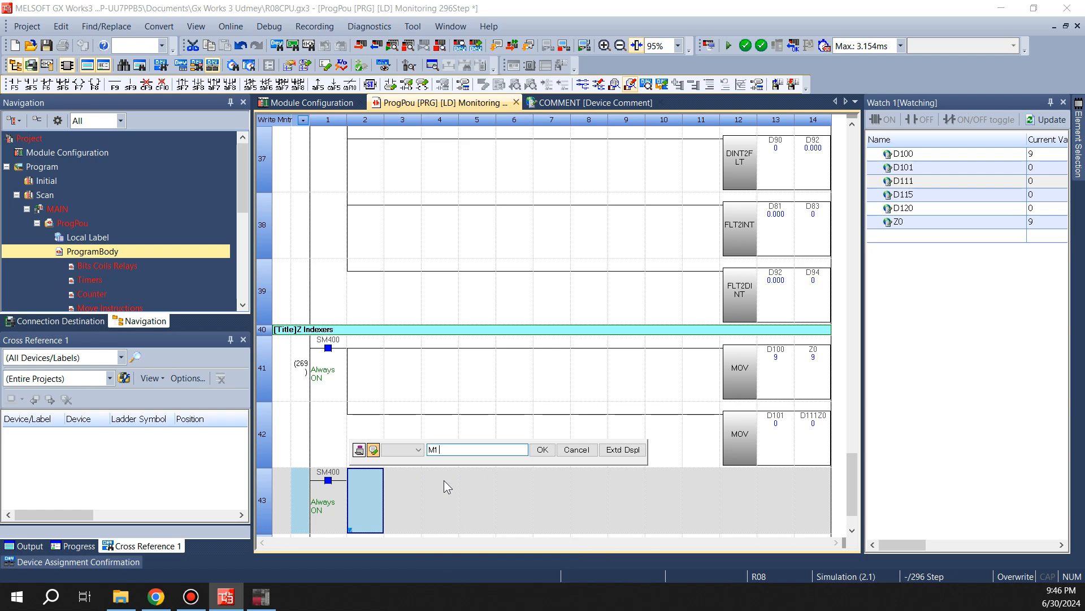
# Step: Type the indexed coil operand M100Z0, erasing the mistyped part along the way
pyautogui.write('00Z0')
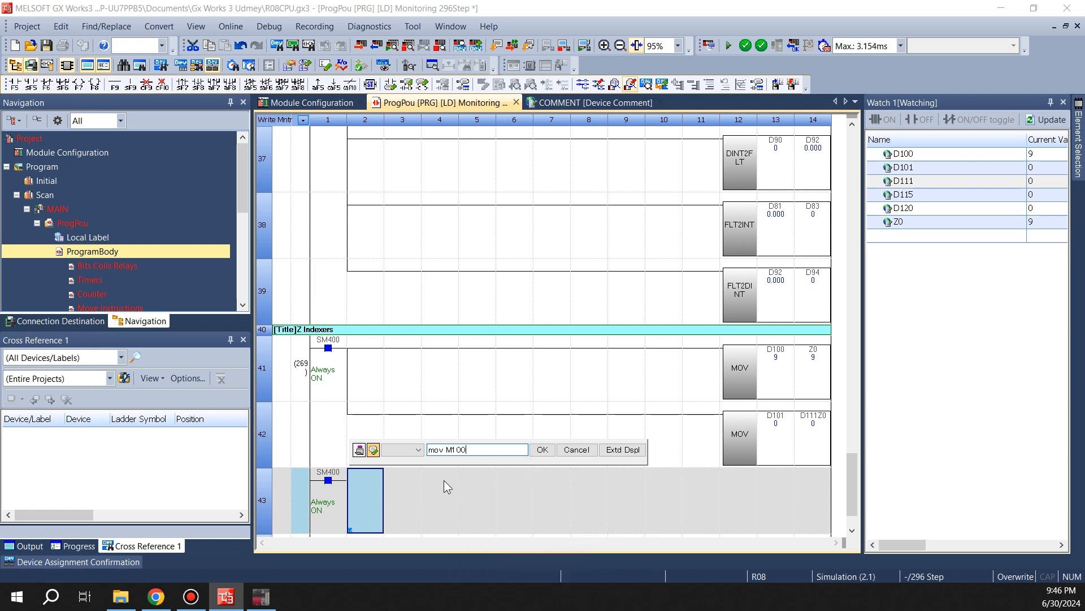
pyautogui.write('K==')
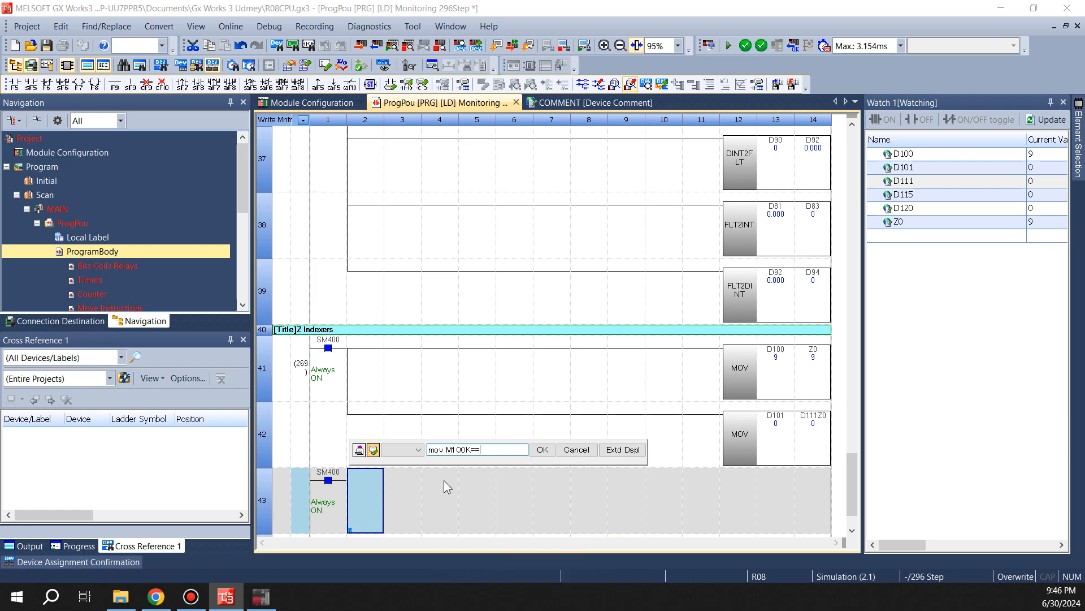
pyautogui.press('BackSpace')
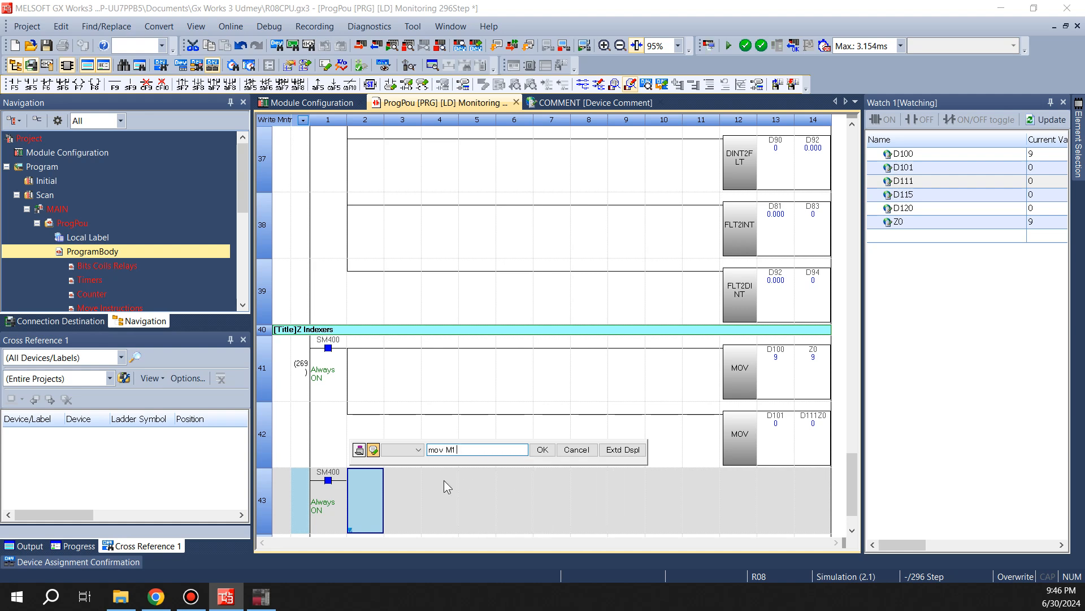
pyautogui.write('00')
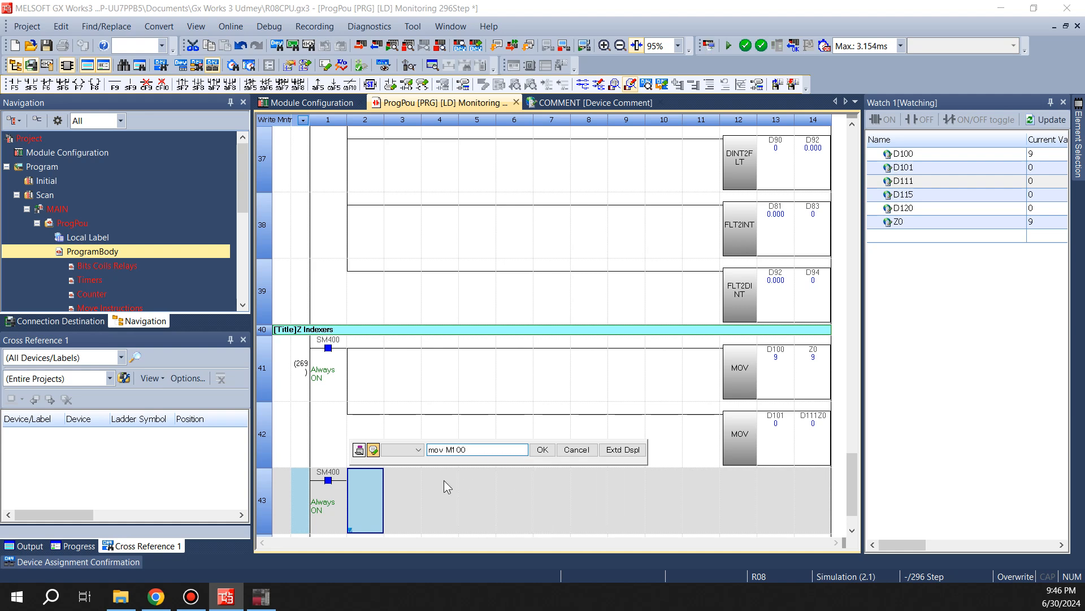
pyautogui.write('Z0')
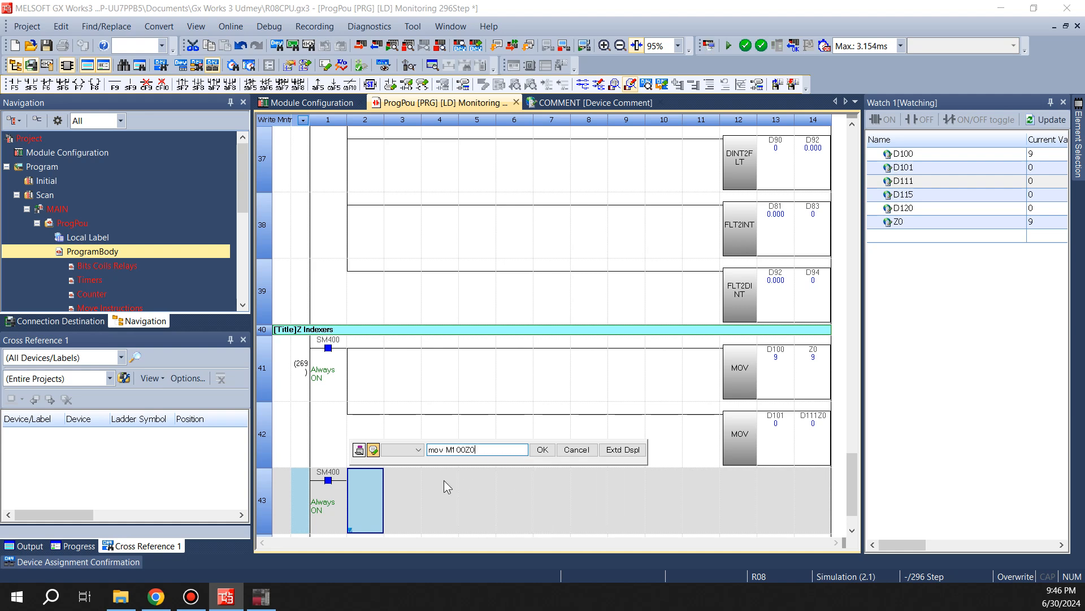
# Step: Confirm the instruction, dismiss the incorrect-instruction message and begin retyping it
pyautogui.write('M1 01')
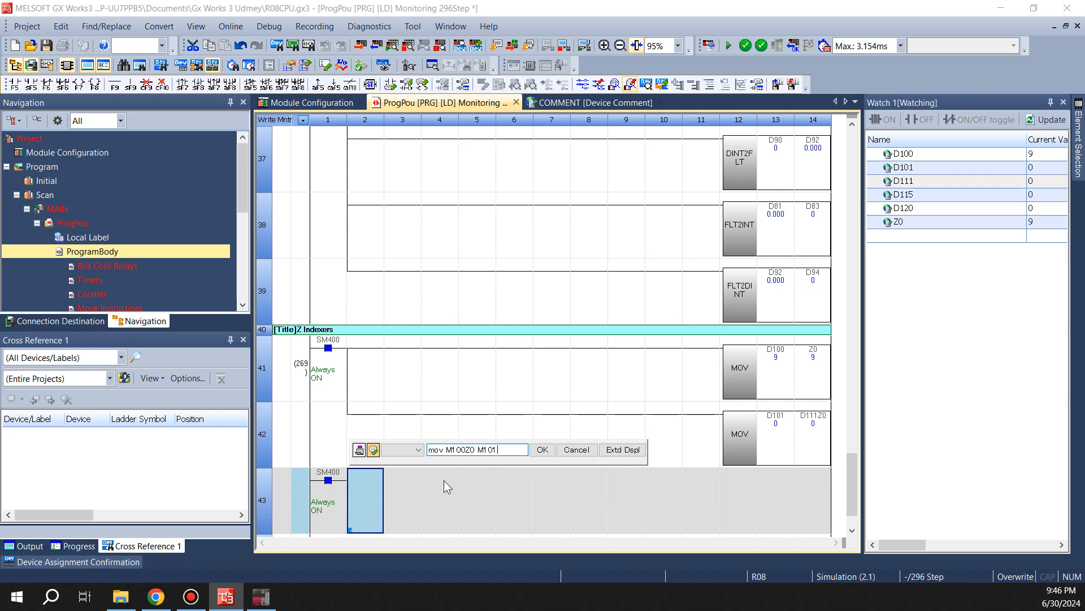
pyautogui.write('Z')
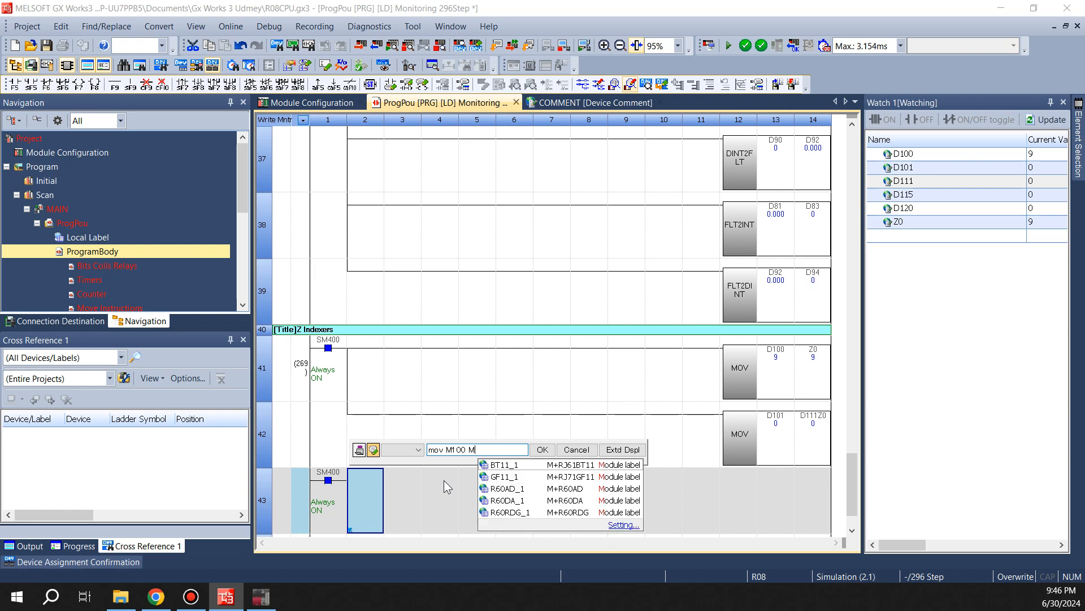
pyautogui.click(542, 448)
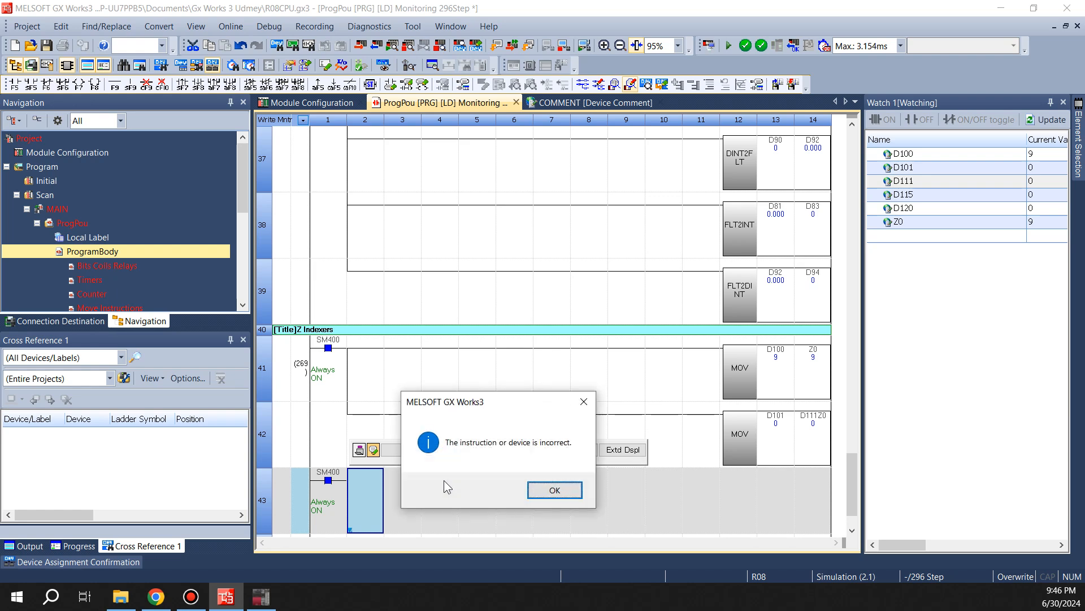
pyautogui.click(553, 489)
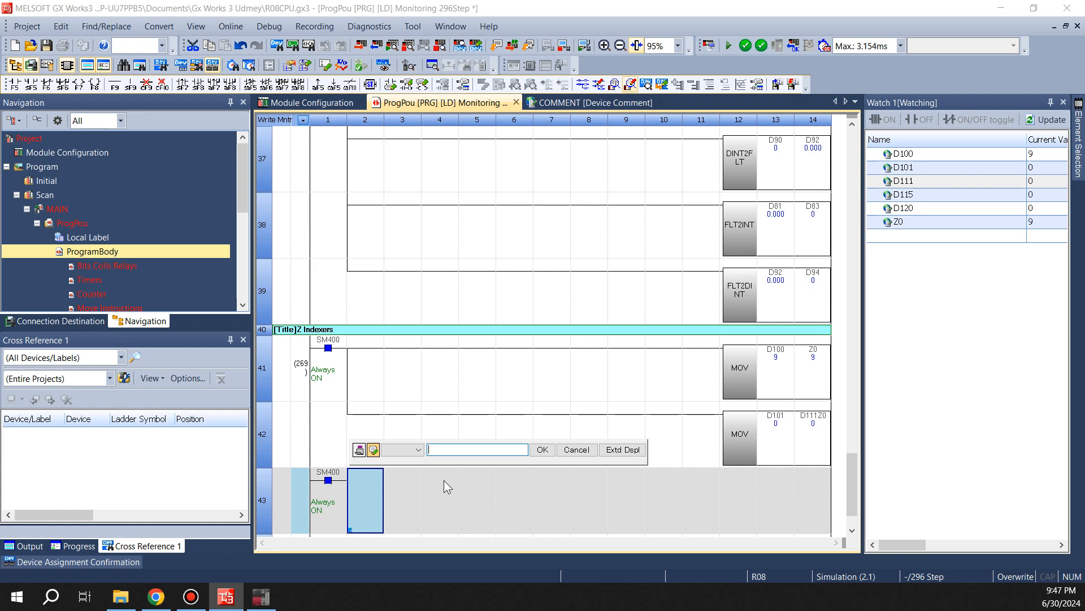
pyautogui.write('M')
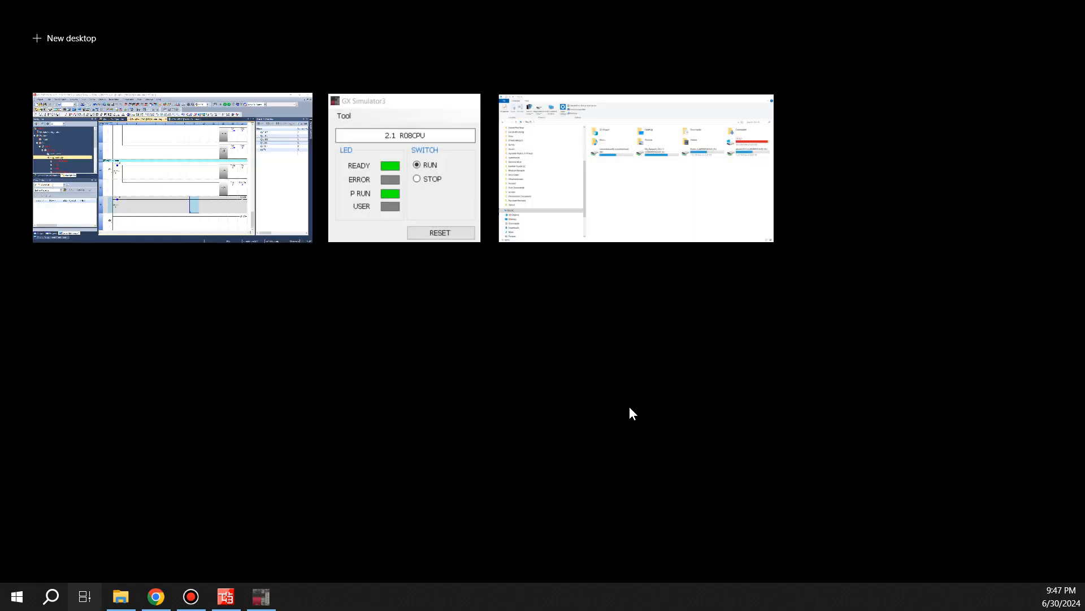
# Step: Return to the ladder editor and write the new M100Z0 coil rung to the simulated PLC online
pyautogui.click(172, 167)
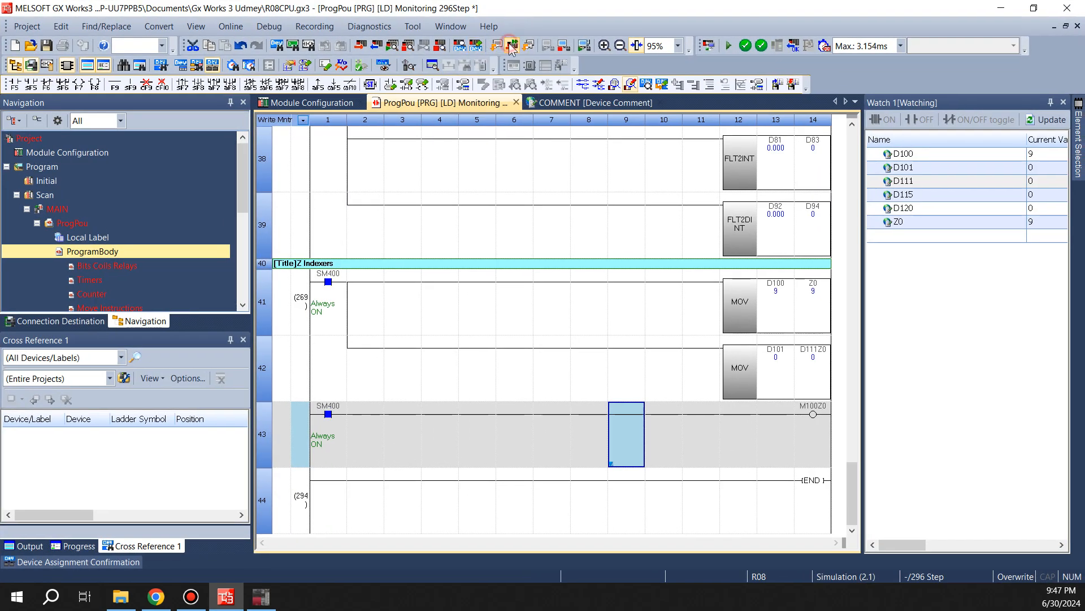
pyautogui.click(510, 46)
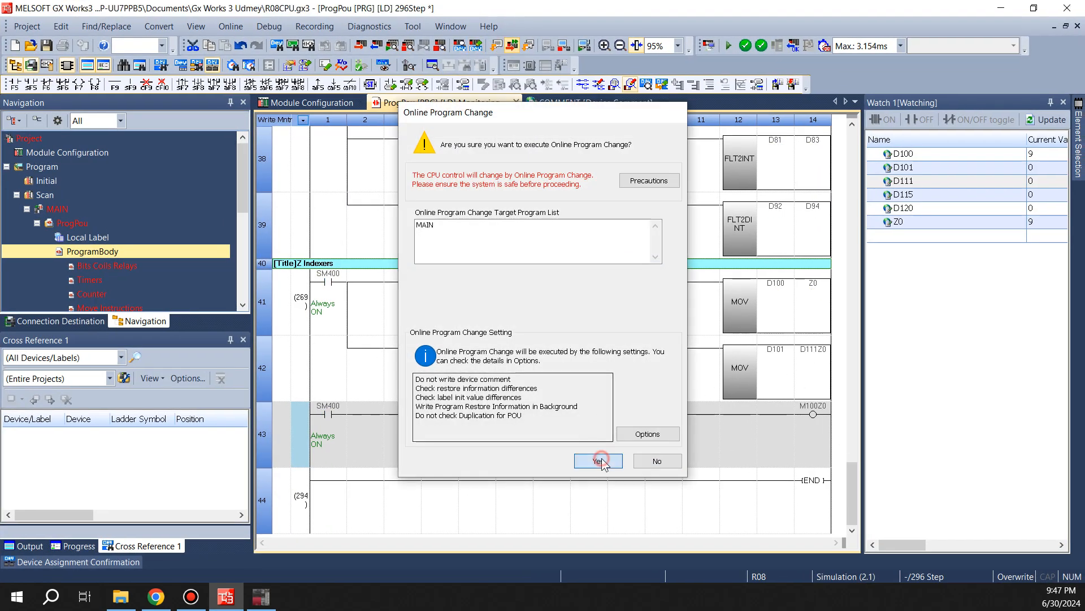
pyautogui.click(597, 461)
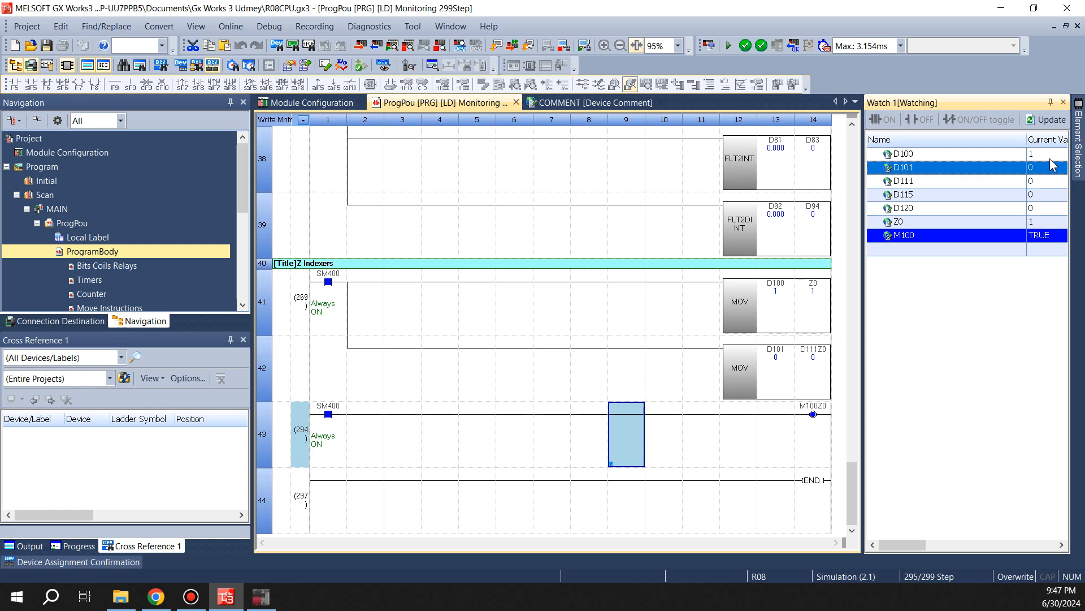
# Step: Set D100's current value to 5 and add M101 and M105 to the watch window
pyautogui.click(969, 235)
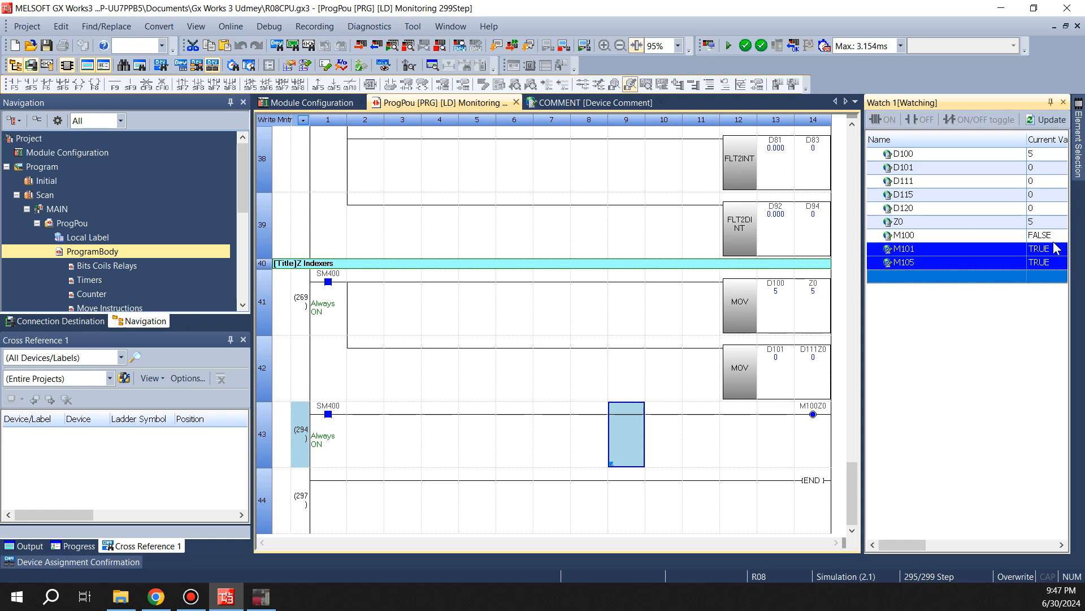
pyautogui.doubleClick(1038, 247)
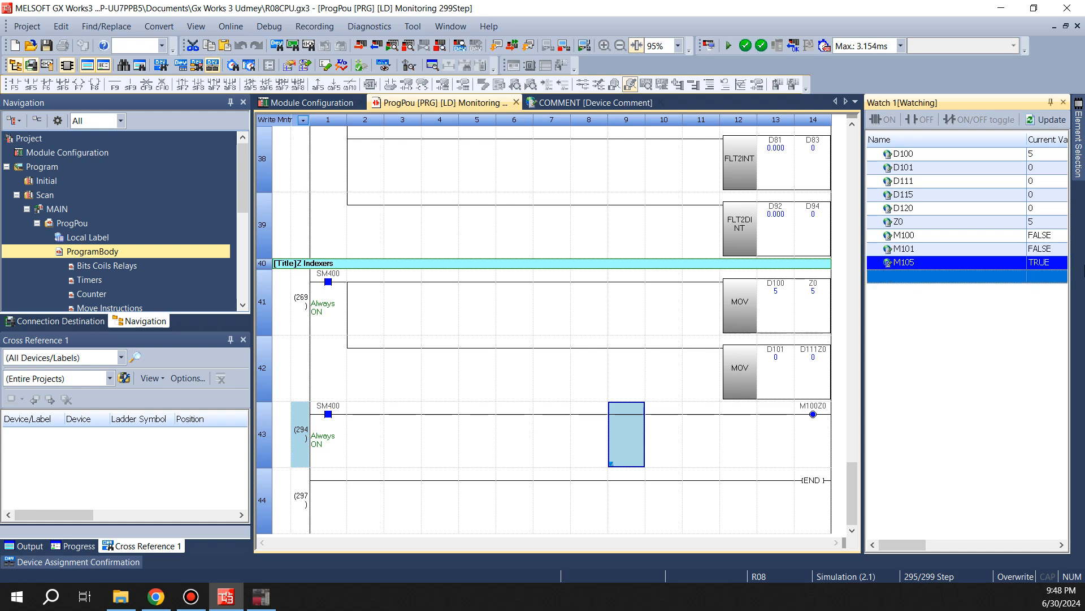
pyautogui.moveTo(501, 345)
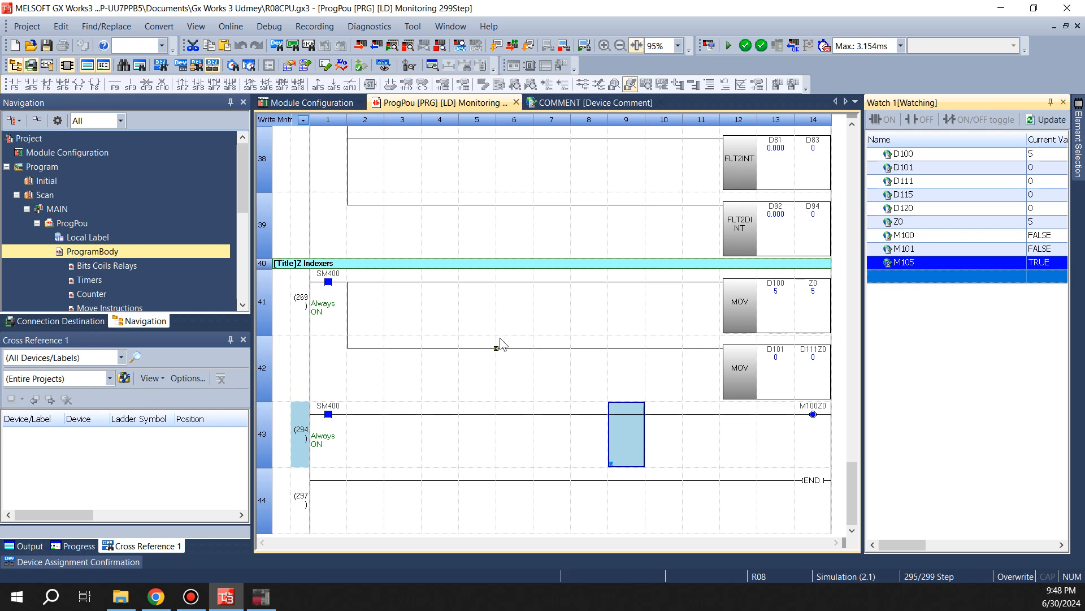
pyautogui.moveTo(820, 421)
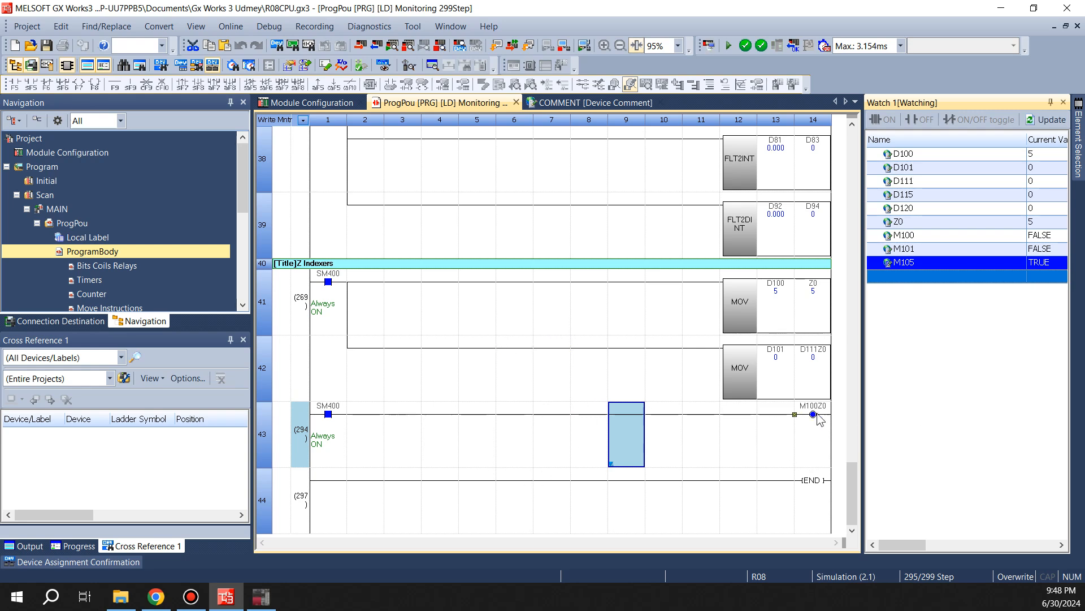
pyautogui.moveTo(737, 418)
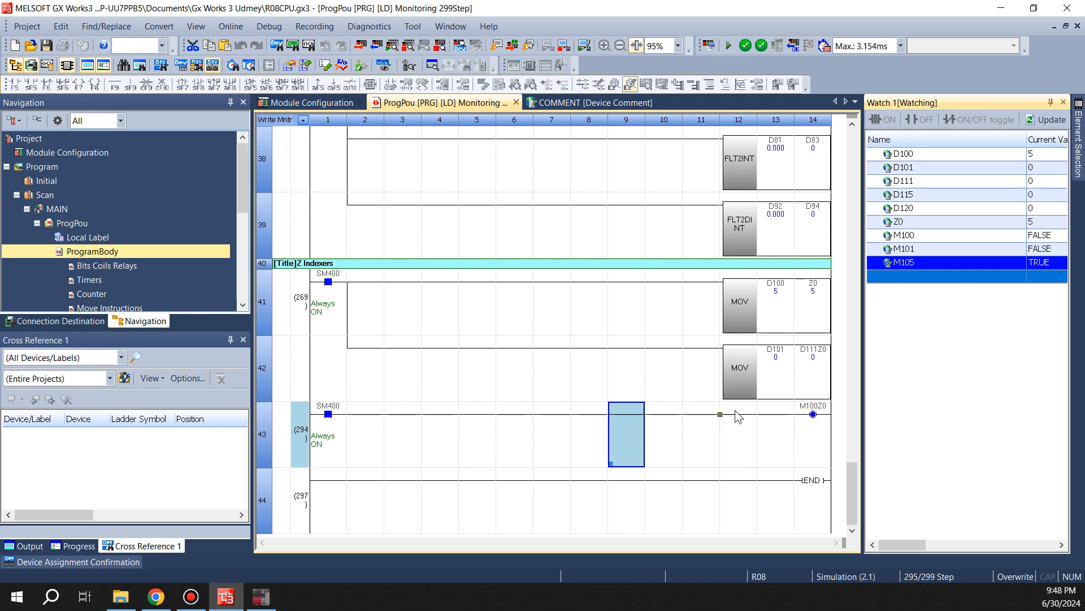
pyautogui.moveTo(560, 421)
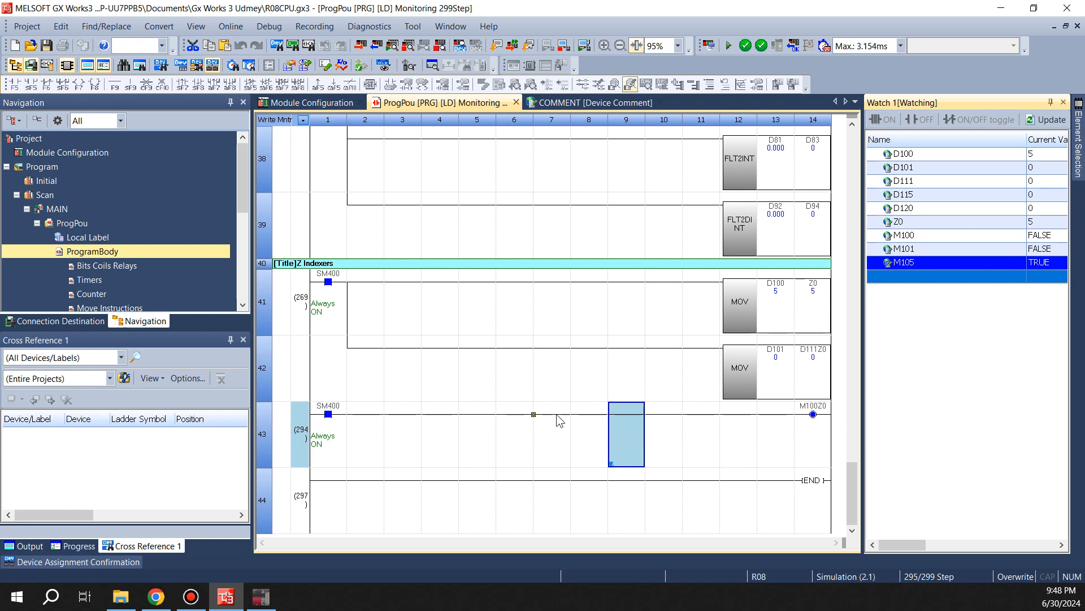